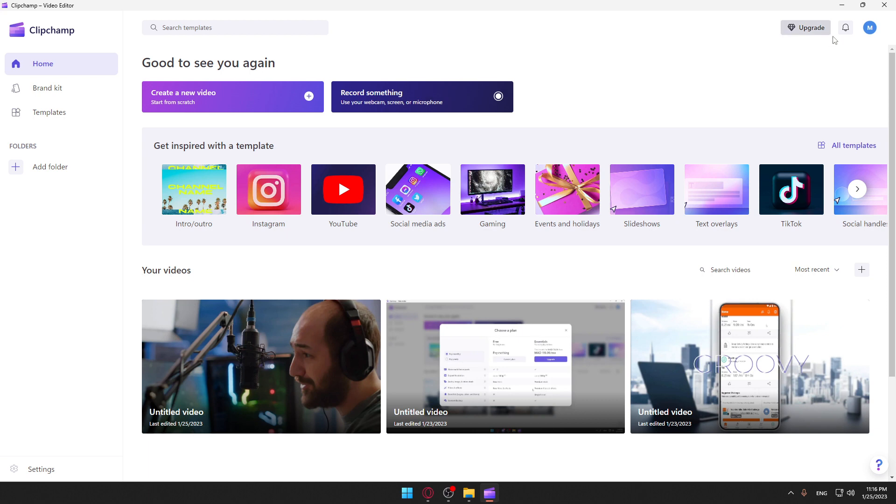
pyautogui.moveTo(596, 82)
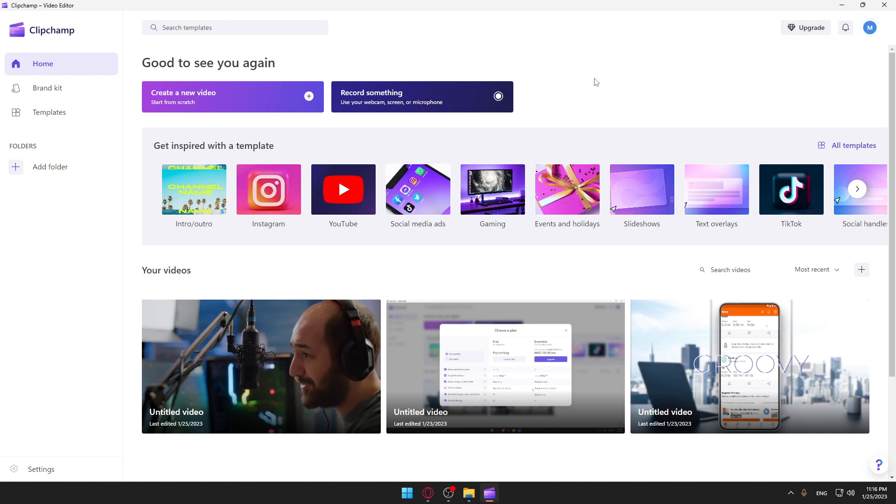
pyautogui.moveTo(349, 303)
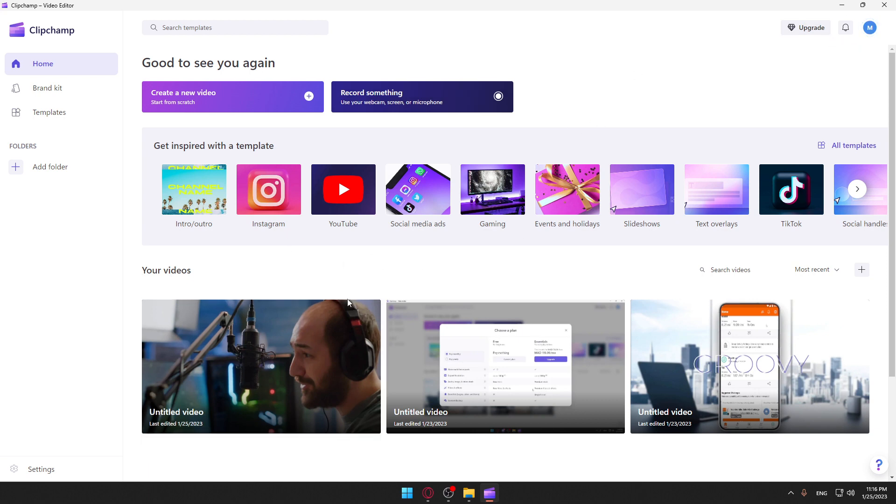
pyautogui.moveTo(814, 113)
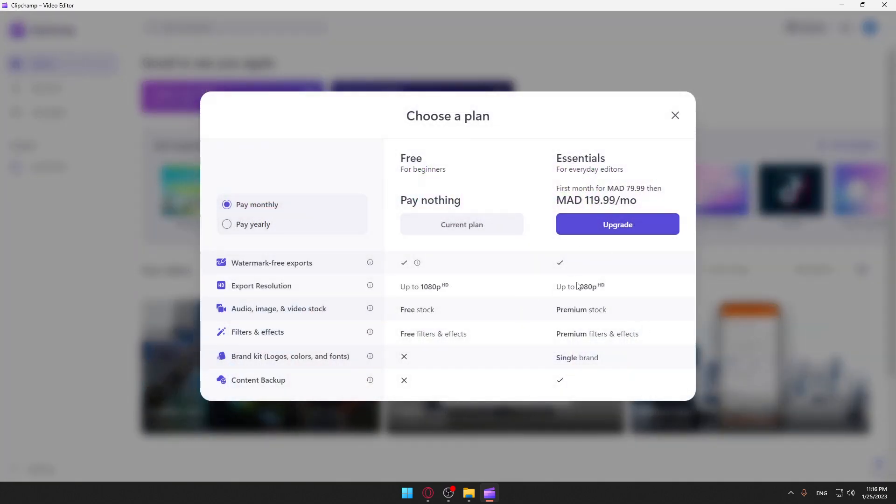
# Dismiss the subscription plan offer to reach the untitled streamer video project.
pyautogui.click(676, 116)
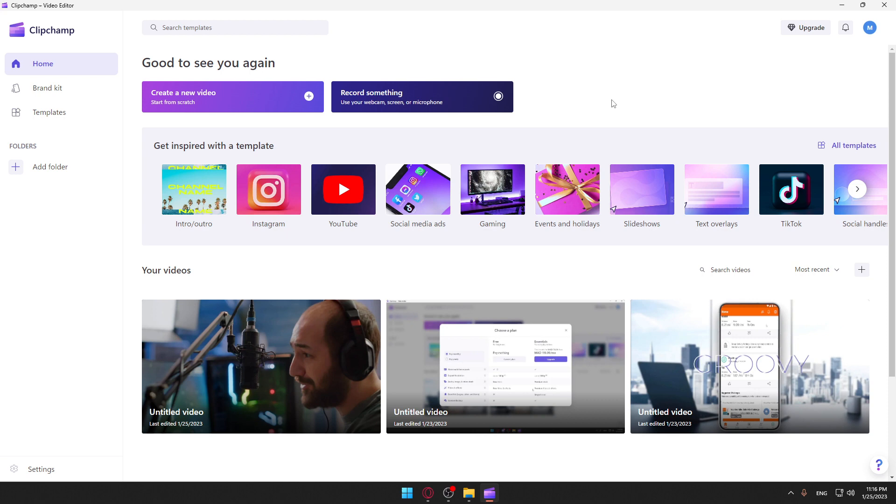
pyautogui.moveTo(204, 102)
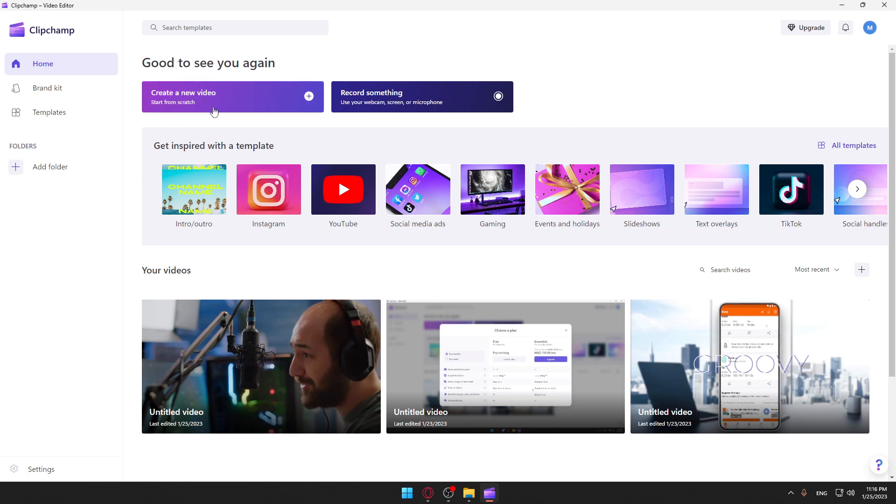
pyautogui.moveTo(397, 97)
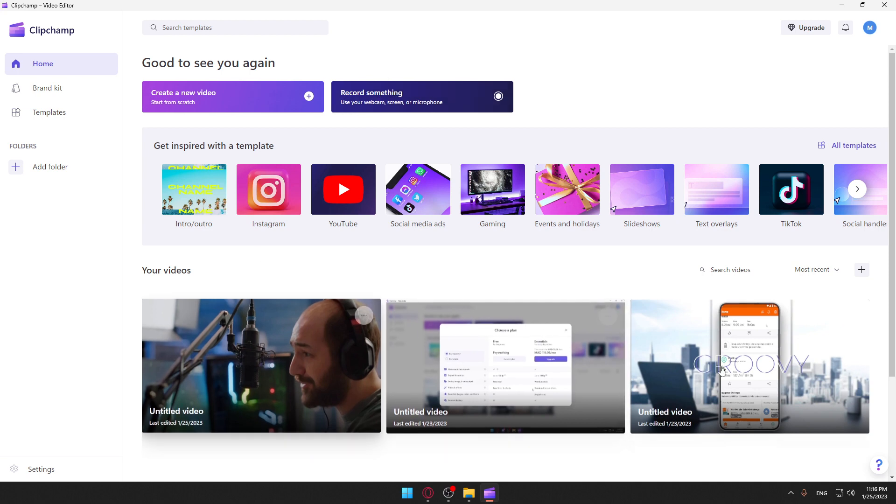
pyautogui.moveTo(559, 317)
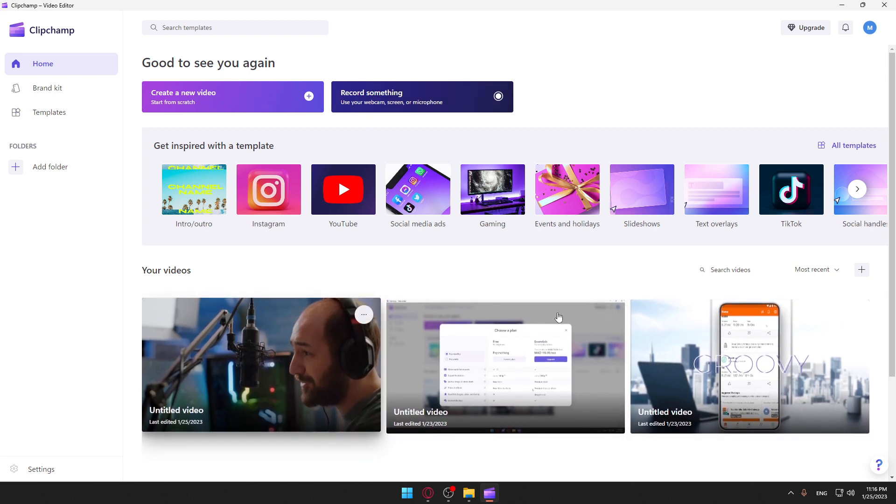
pyautogui.moveTo(310, 330)
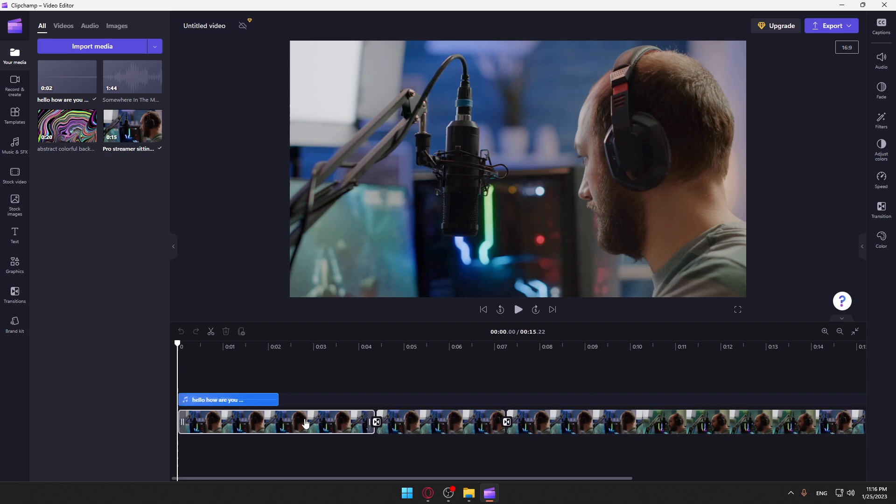
pyautogui.moveTo(339, 425)
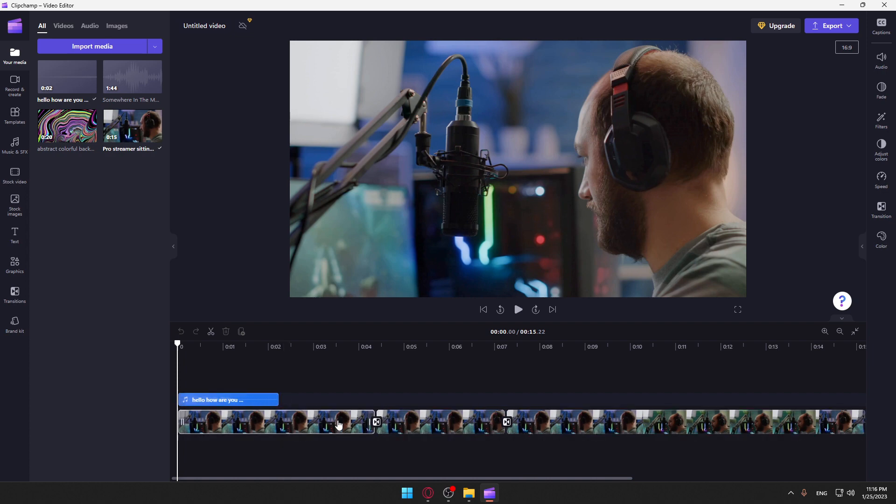
# Split the streamer footage into two clips at about the 5.6-second mark.
pyautogui.click(407, 347)
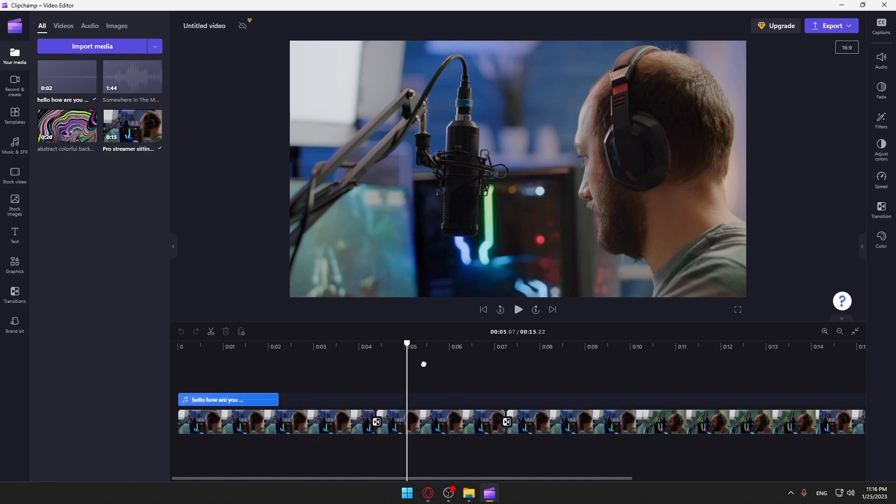
pyautogui.click(468, 422)
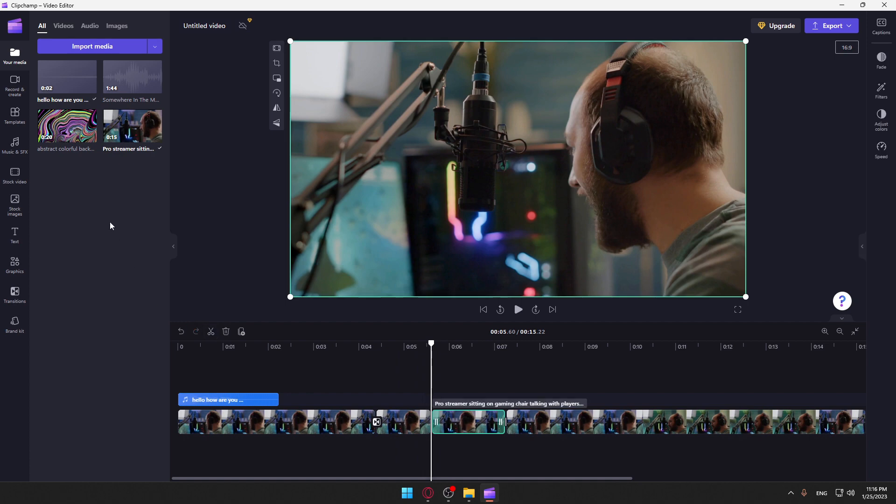
pyautogui.click(14, 295)
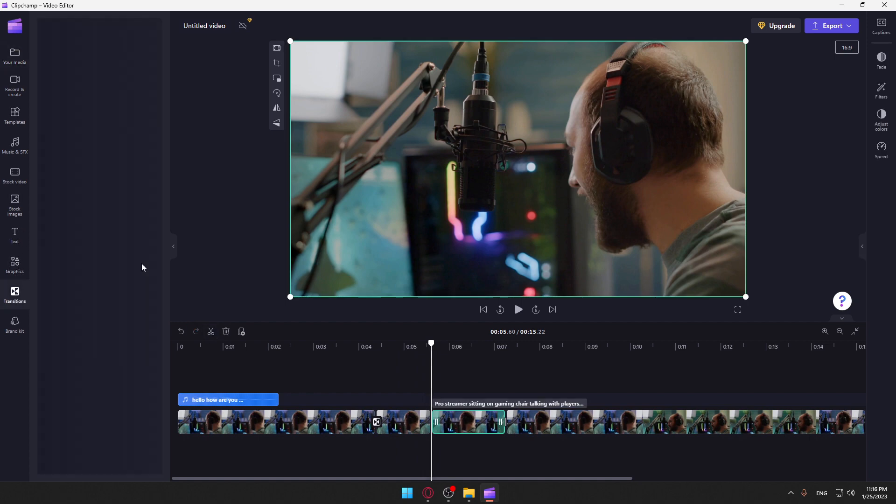
# Place a transition at the 5.6-second cut and play from just before it.
pyautogui.click(14, 292)
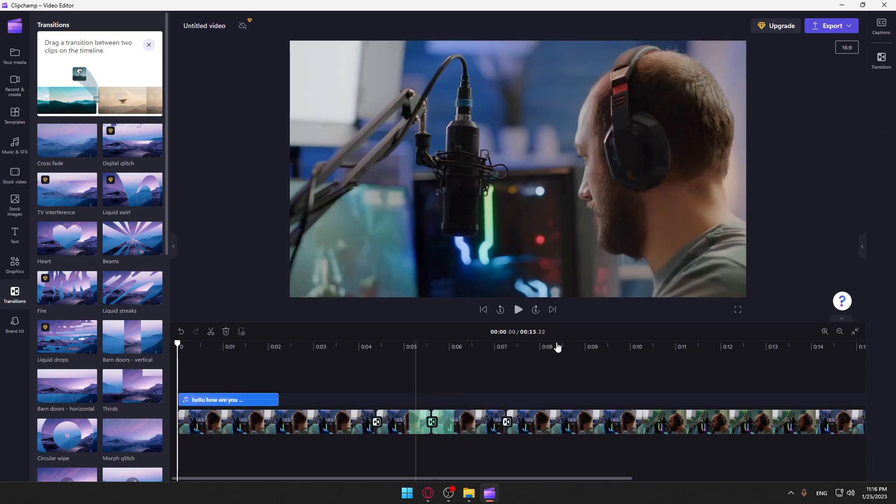
pyautogui.click(518, 310)
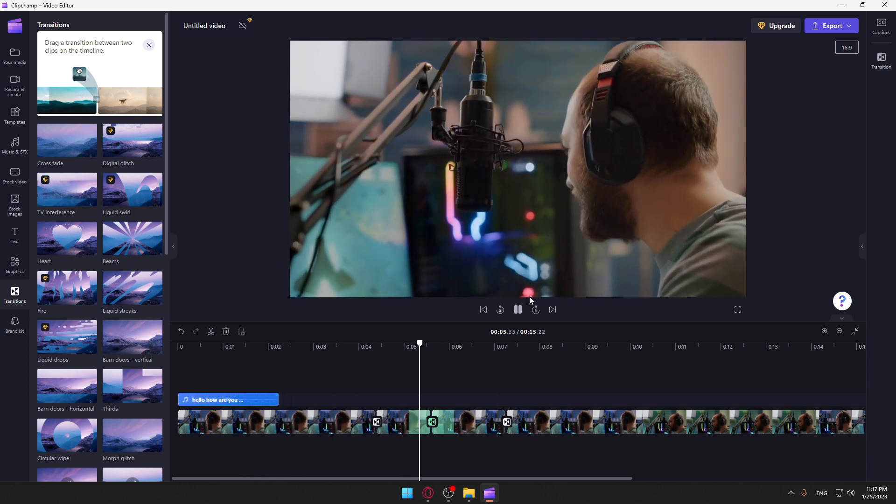
# Watch the edit play through the transition, pausing at about 10.9 of 15.2 seconds.
pyautogui.click(518, 310)
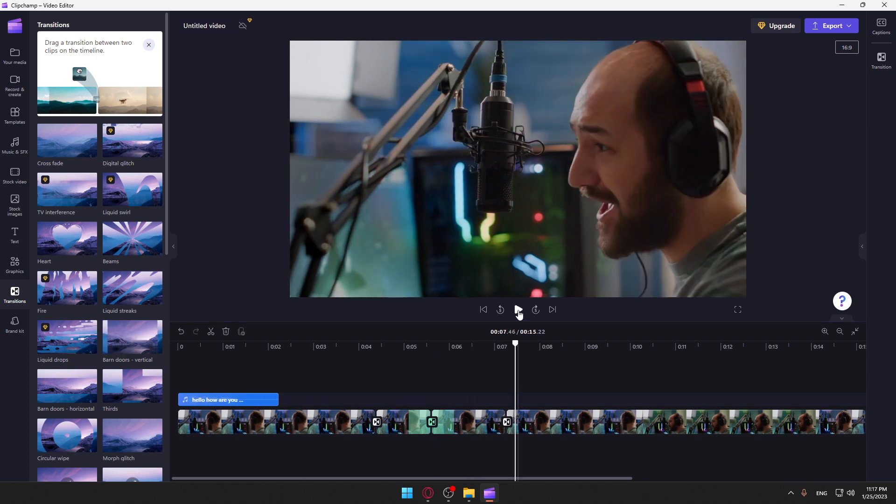
pyautogui.click(519, 310)
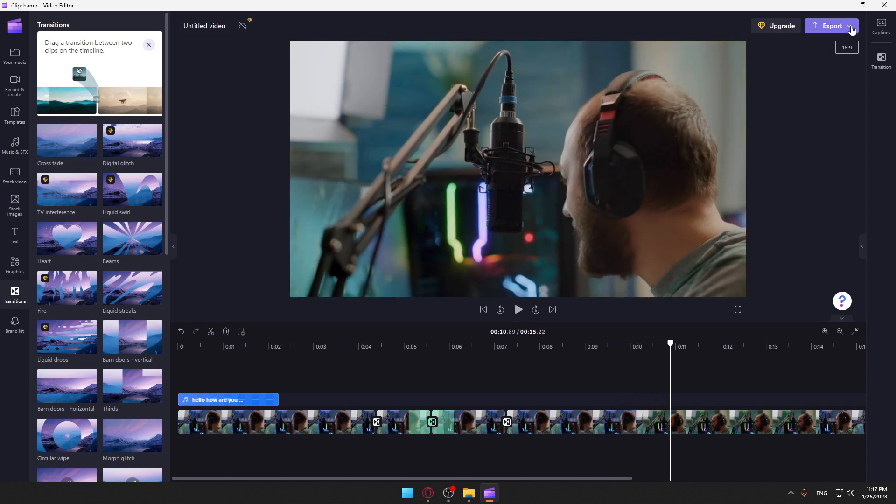
# Start exporting the video at a chosen quality, then cancel the running export.
pyautogui.click(833, 26)
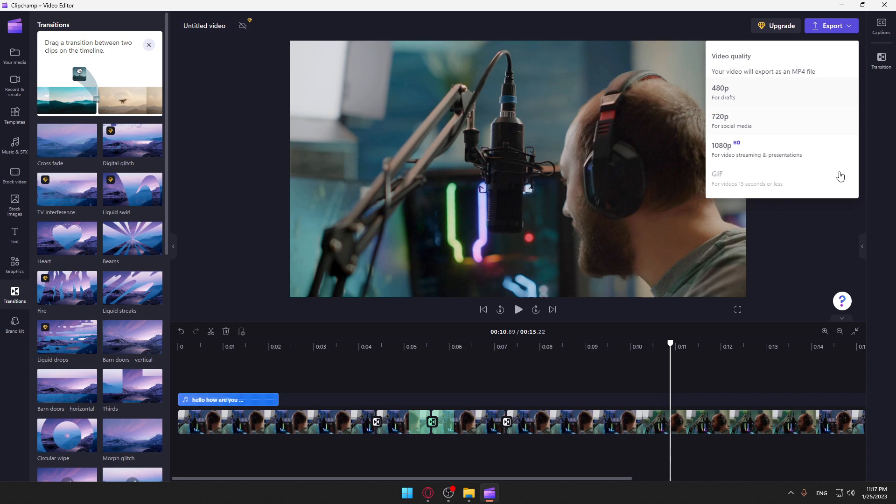
pyautogui.click(719, 149)
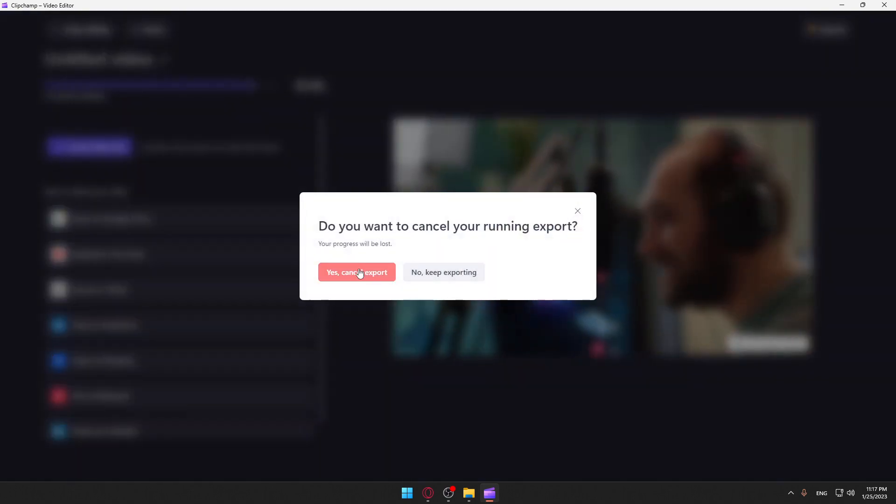
pyautogui.click(357, 272)
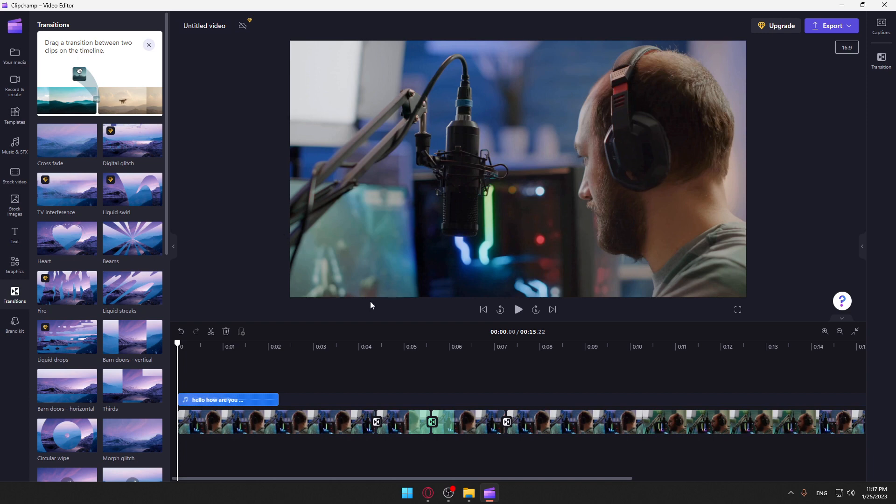
pyautogui.moveTo(895, 23)
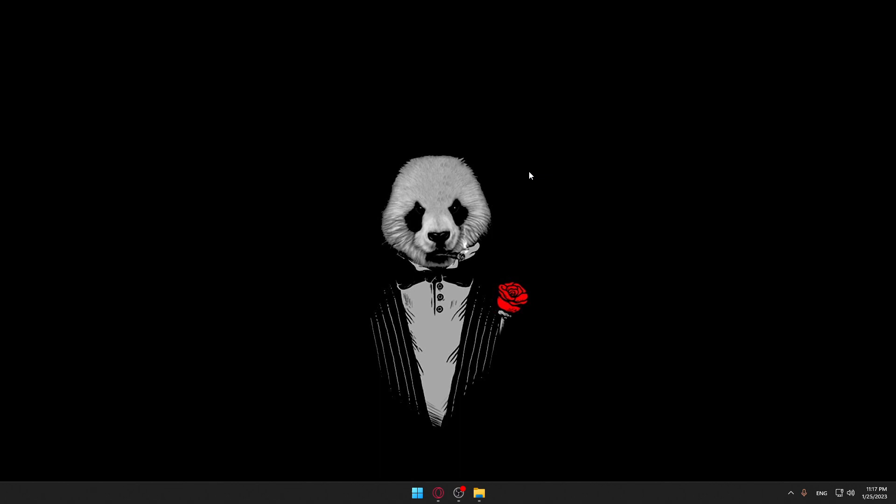
pyautogui.moveTo(403, 177)
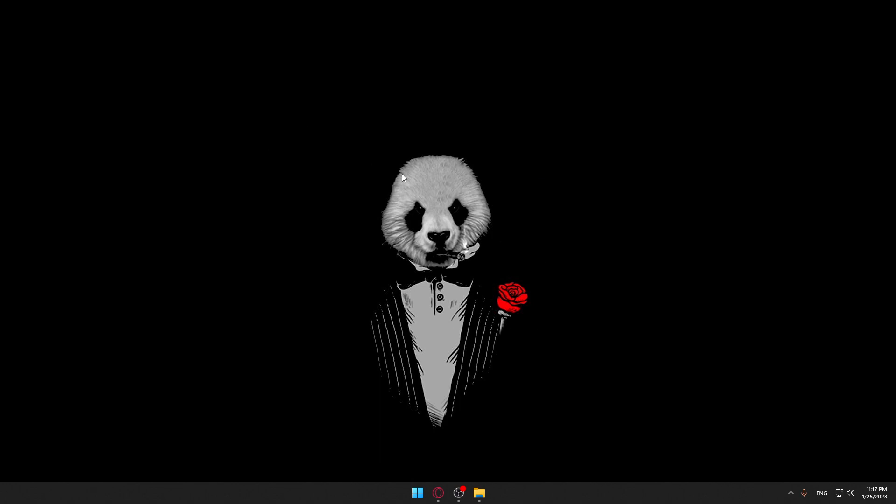